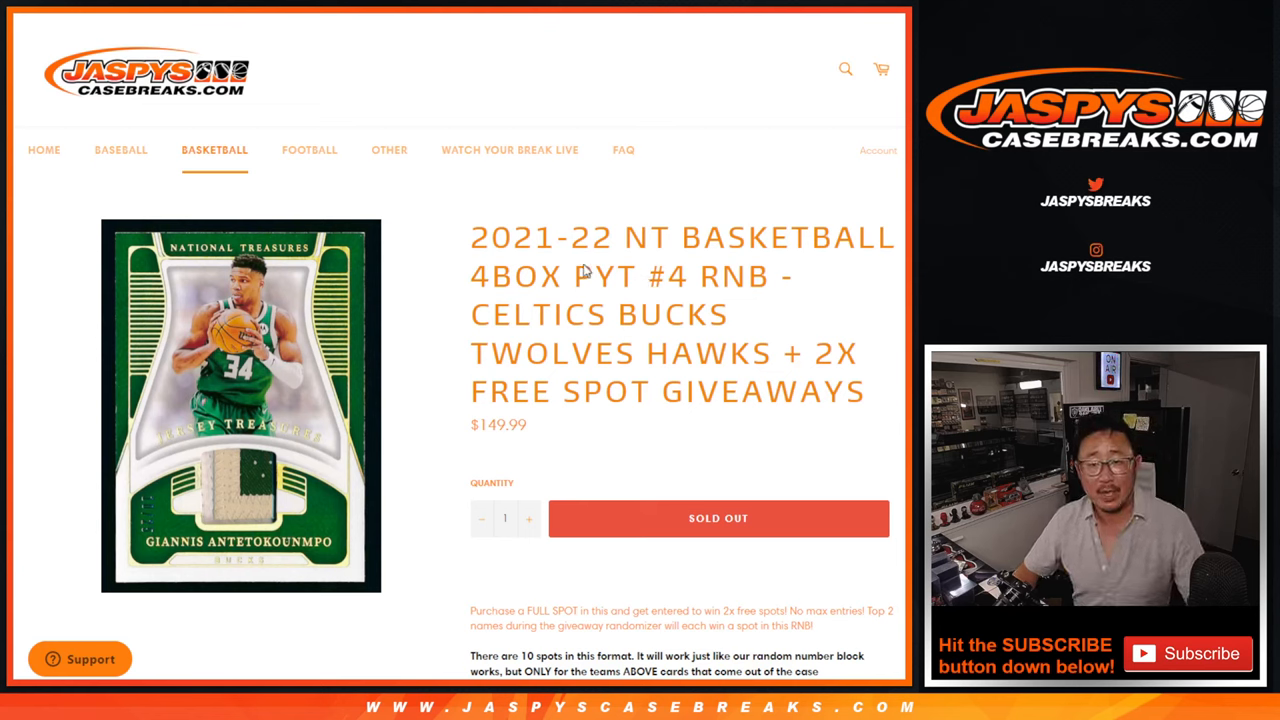
pyautogui.doubleClick(734, 276)
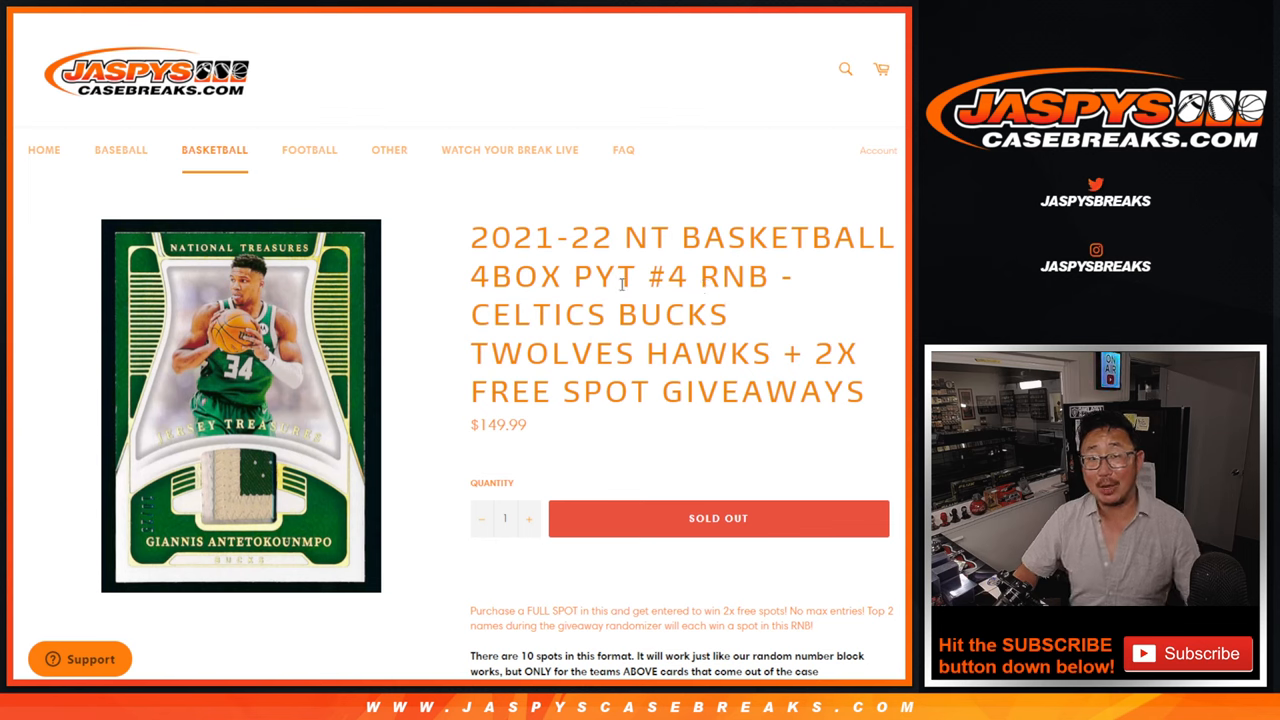
pyautogui.moveTo(544, 216)
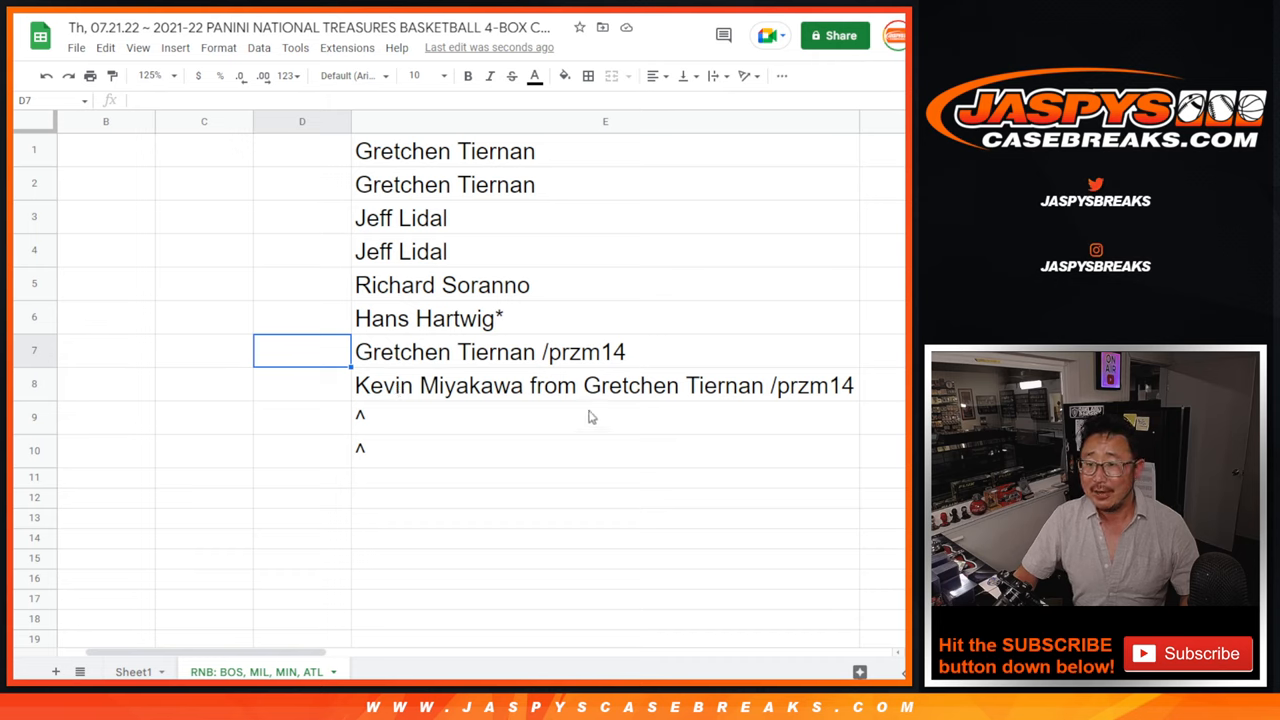
pyautogui.click(604, 384)
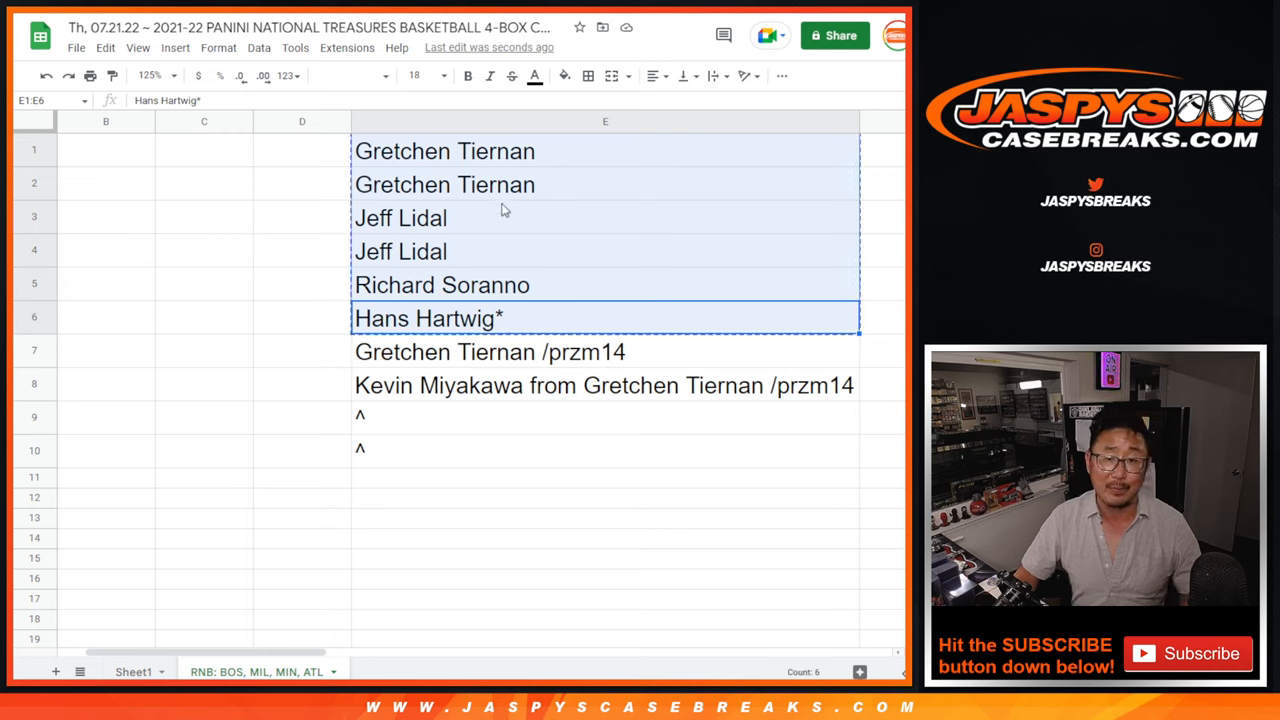
pyautogui.moveTo(532, 162)
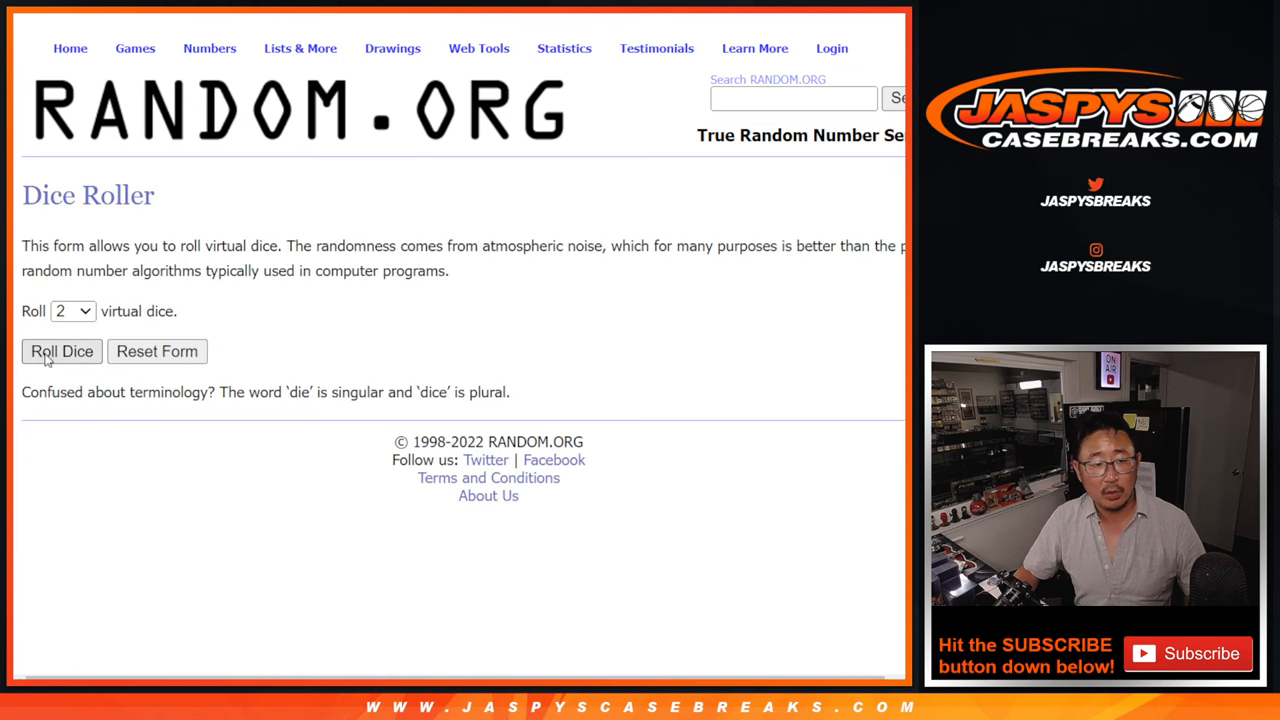
# Step: Shuffle the six names twice in the List Randomizer to fill the two free spots
pyautogui.click(60, 352)
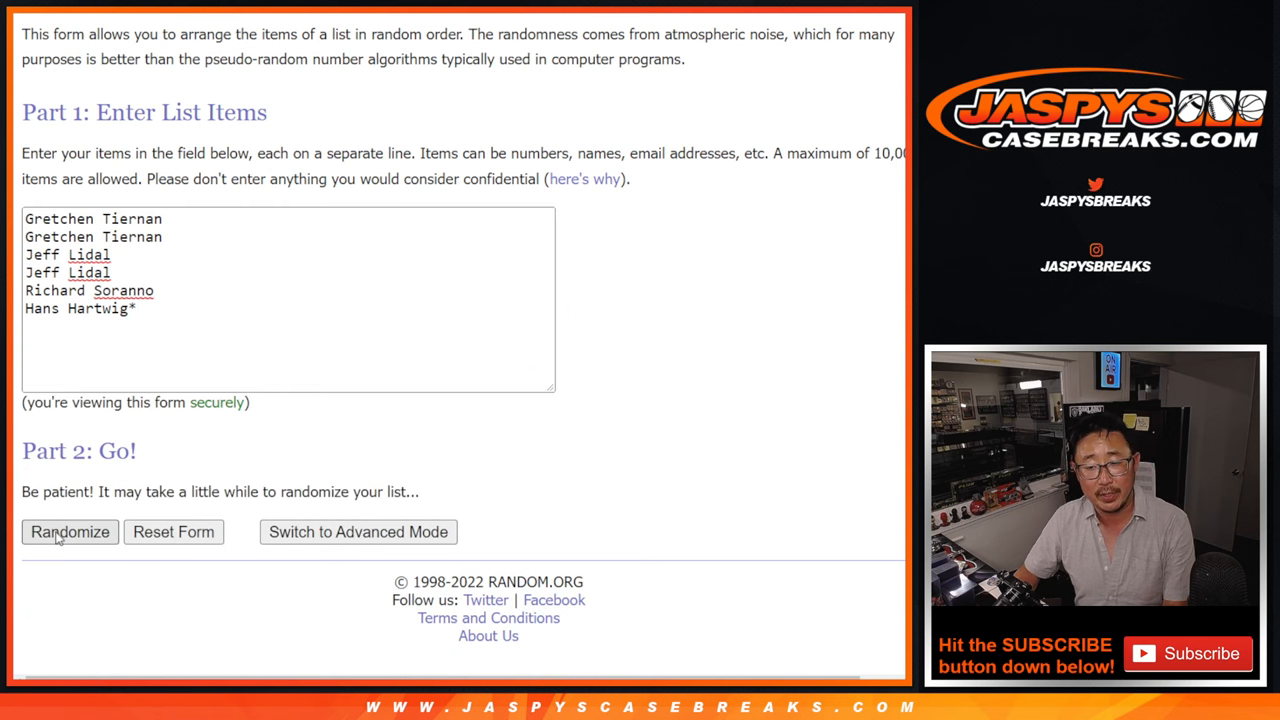
pyautogui.click(70, 532)
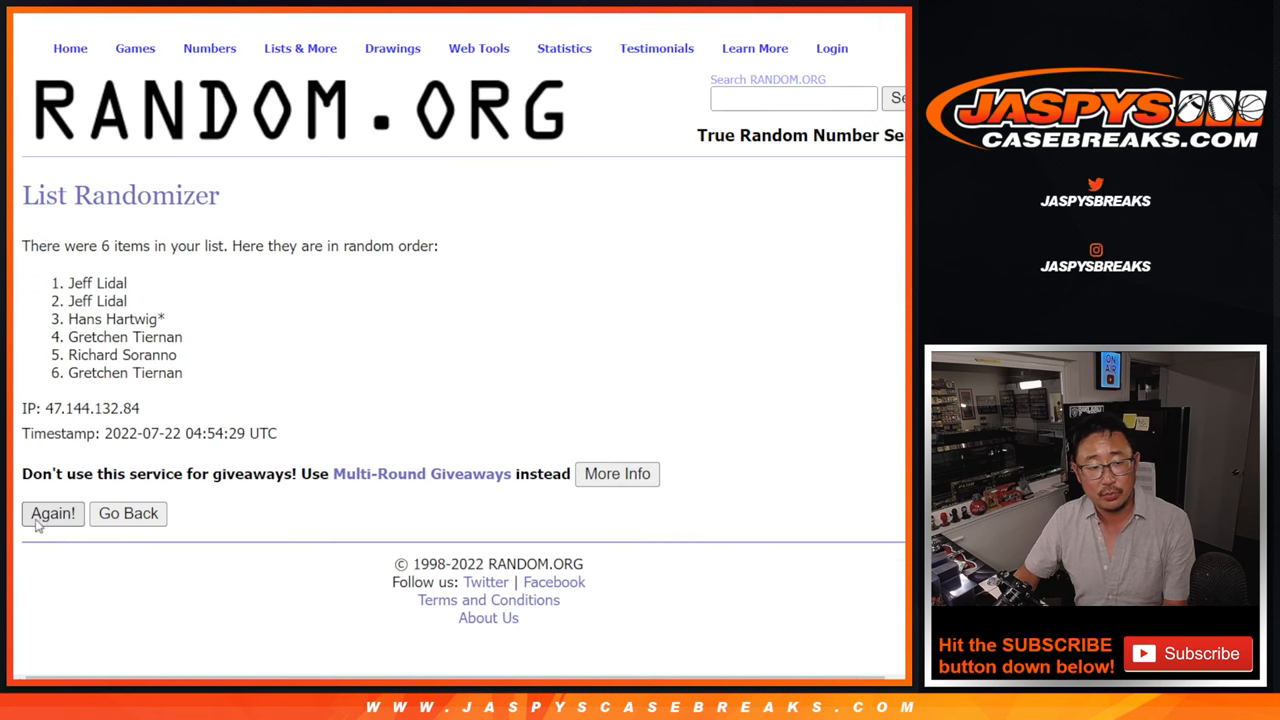
pyautogui.click(52, 512)
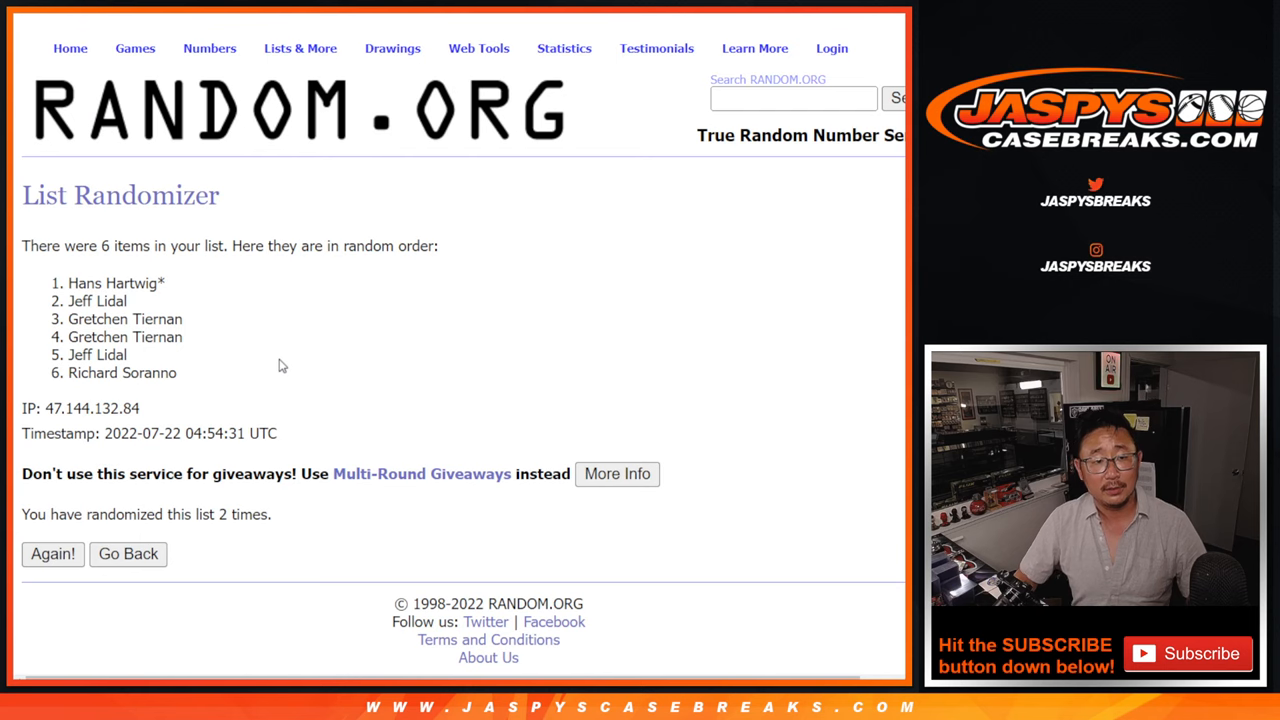
pyautogui.click(52, 552)
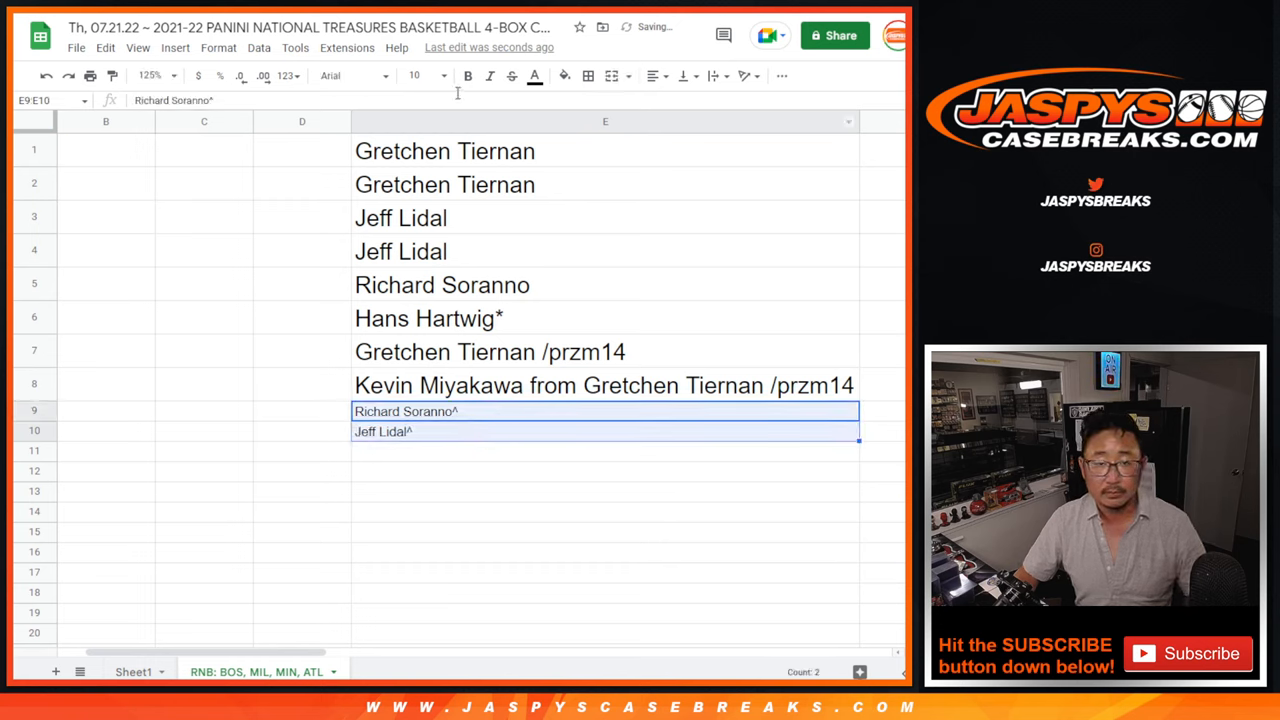
pyautogui.click(414, 76)
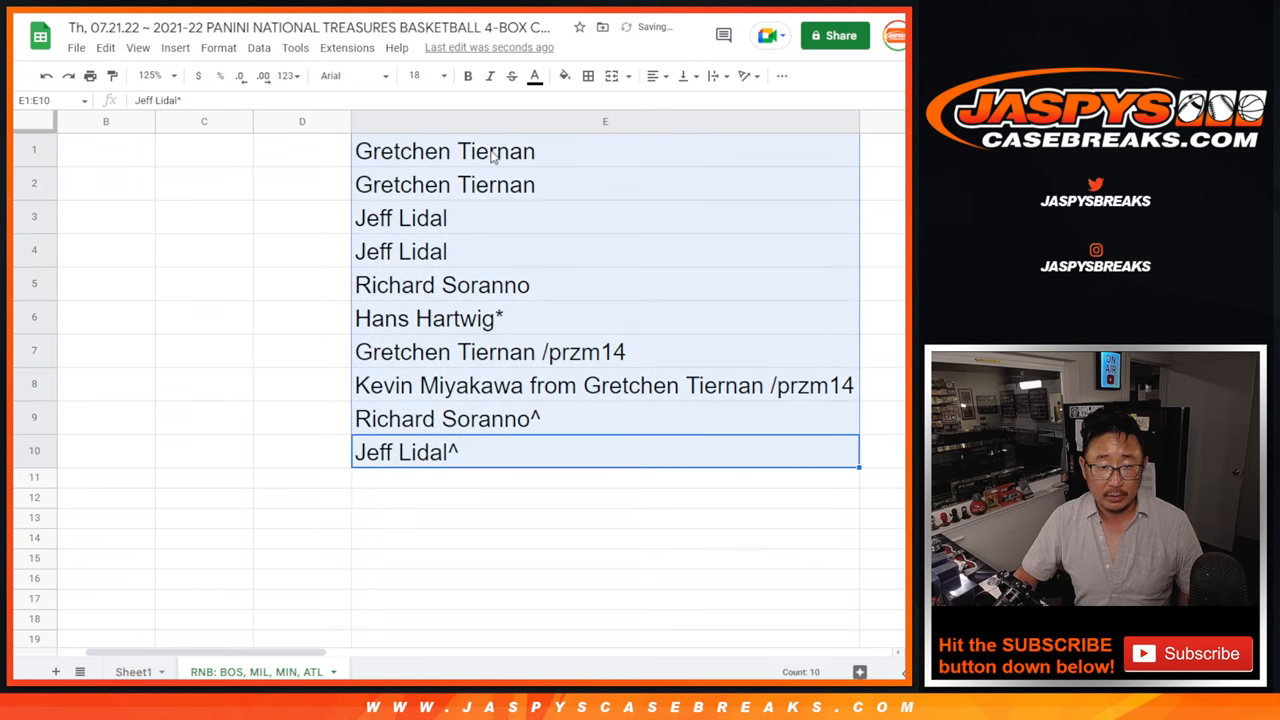
pyautogui.press('Delete')
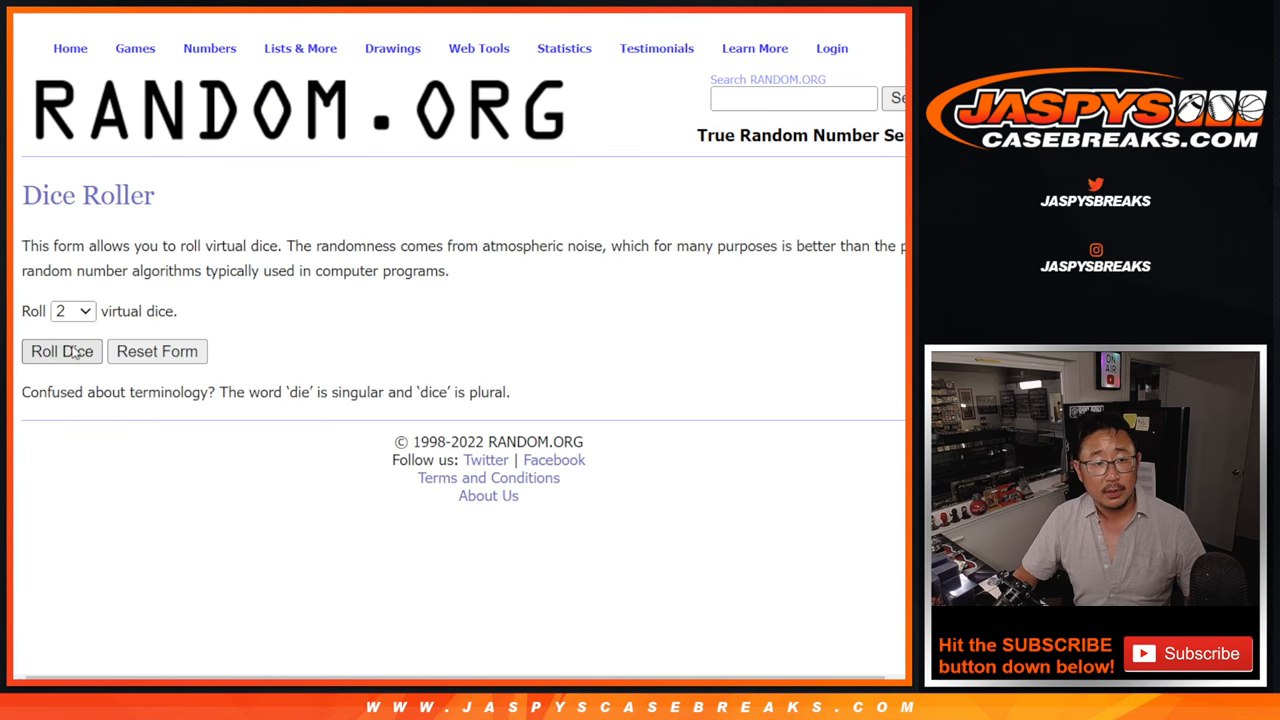
# Step: Shuffle all ten buyer names three times in the List Randomizer
pyautogui.click(60, 352)
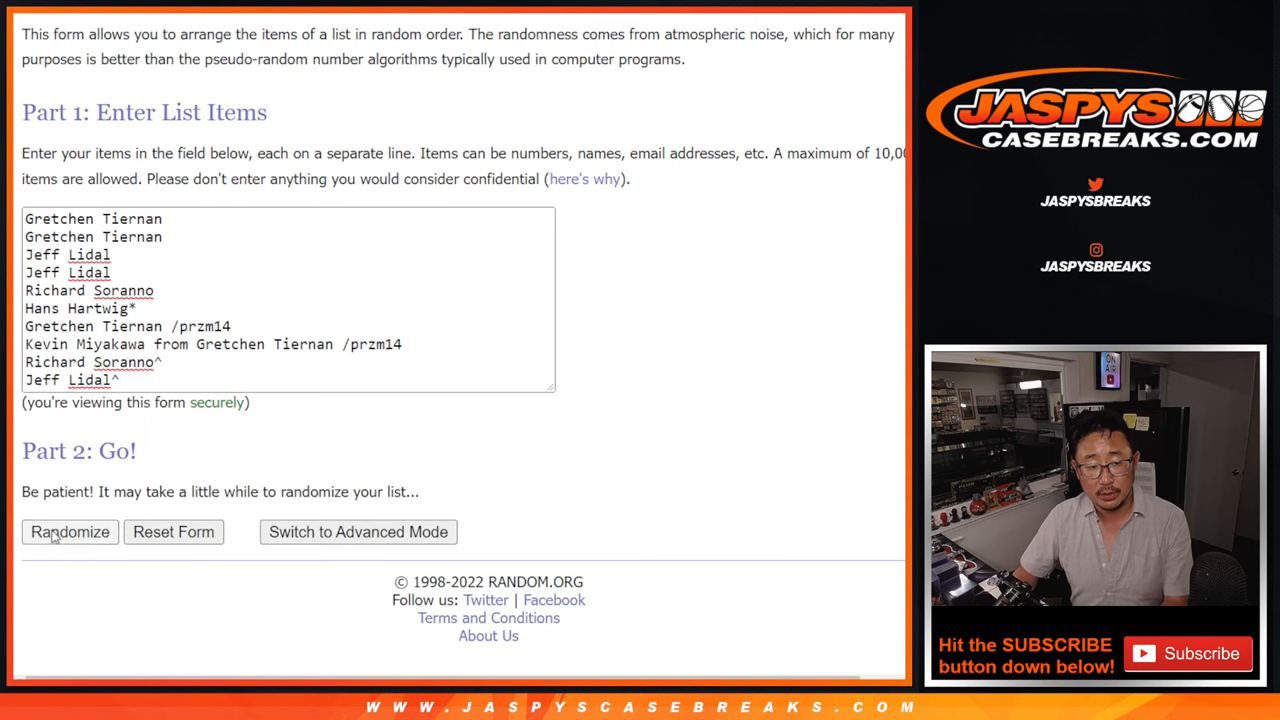
pyautogui.click(70, 532)
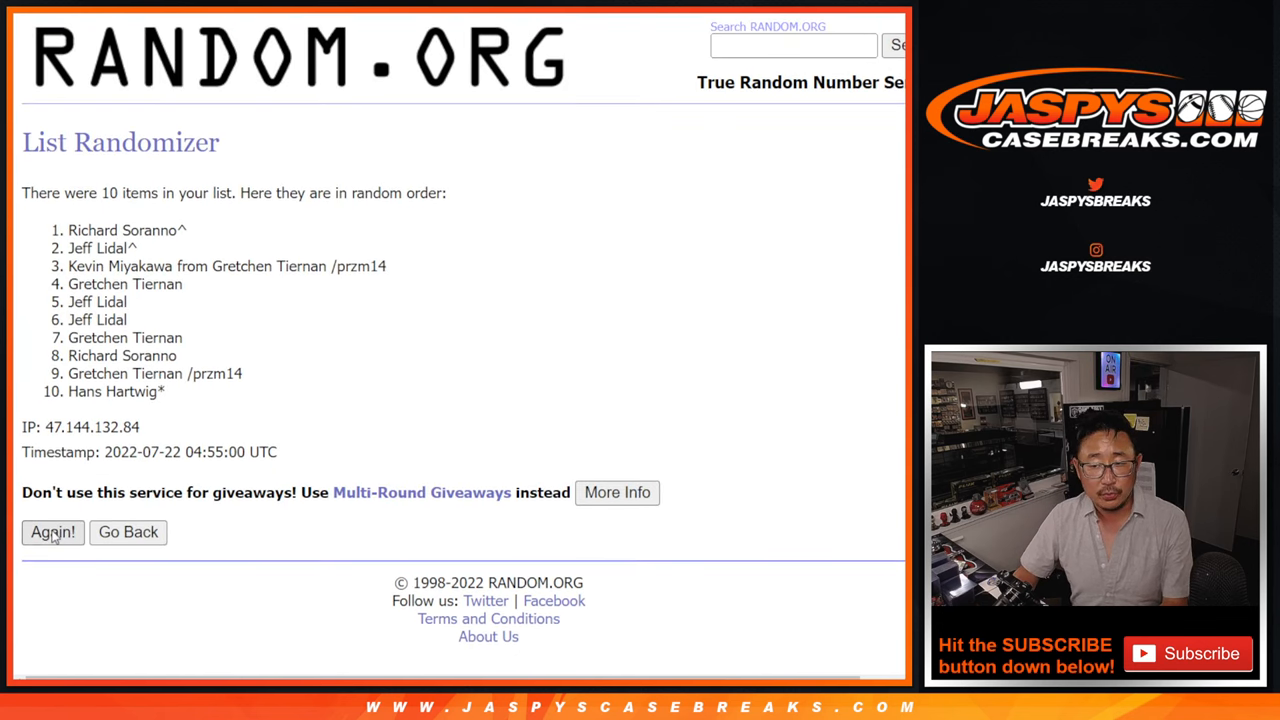
pyautogui.click(52, 532)
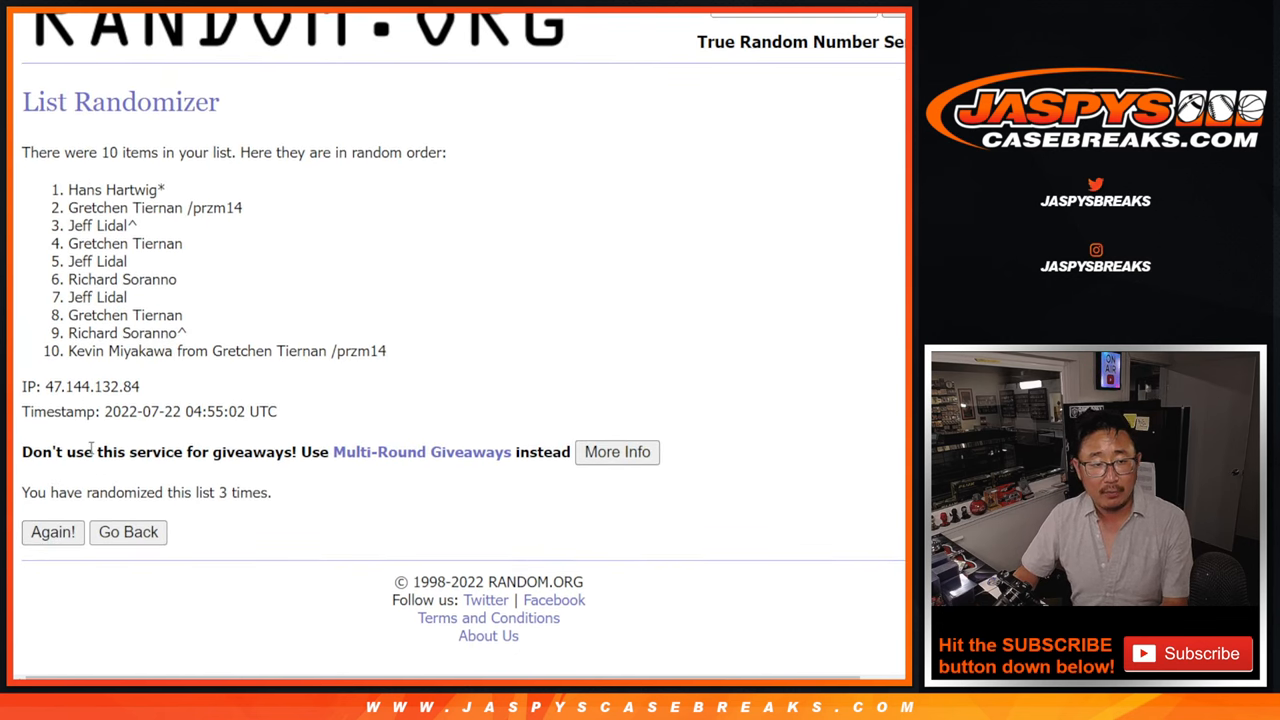
pyautogui.click(52, 532)
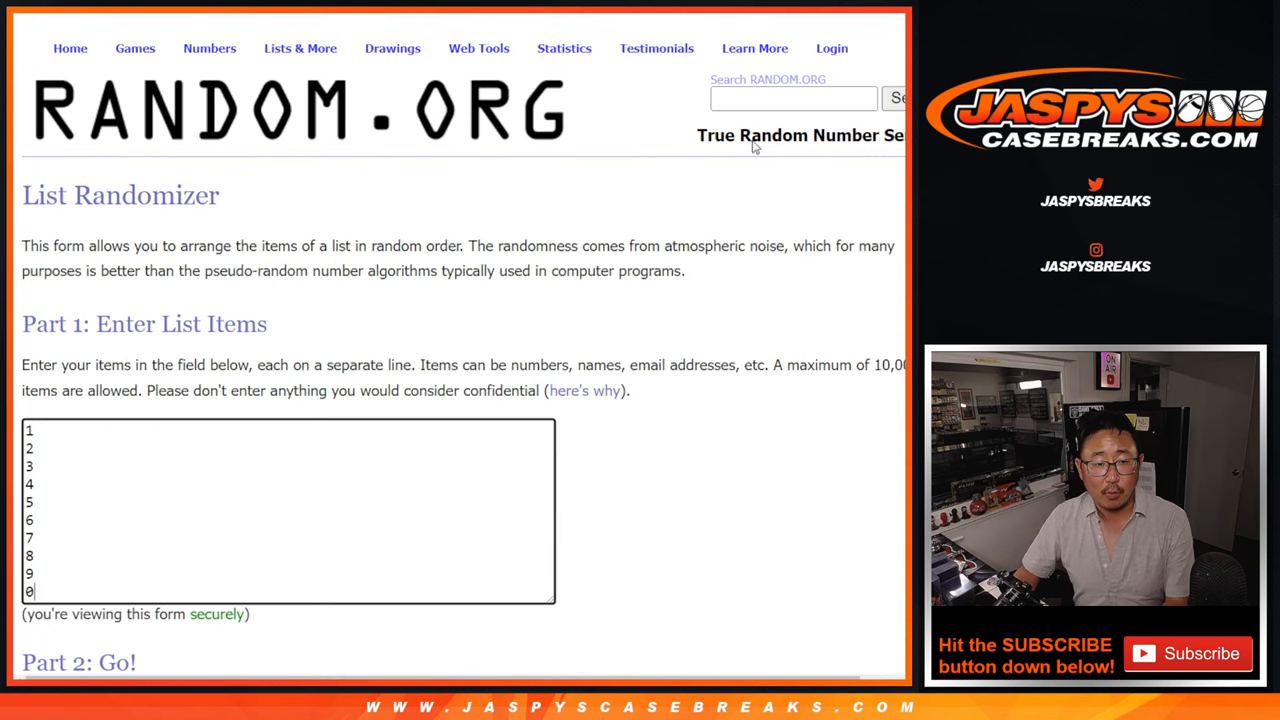
# Step: Shuffle the numbers 0 through 9 three times in the List Randomizer
pyautogui.scroll(-3)
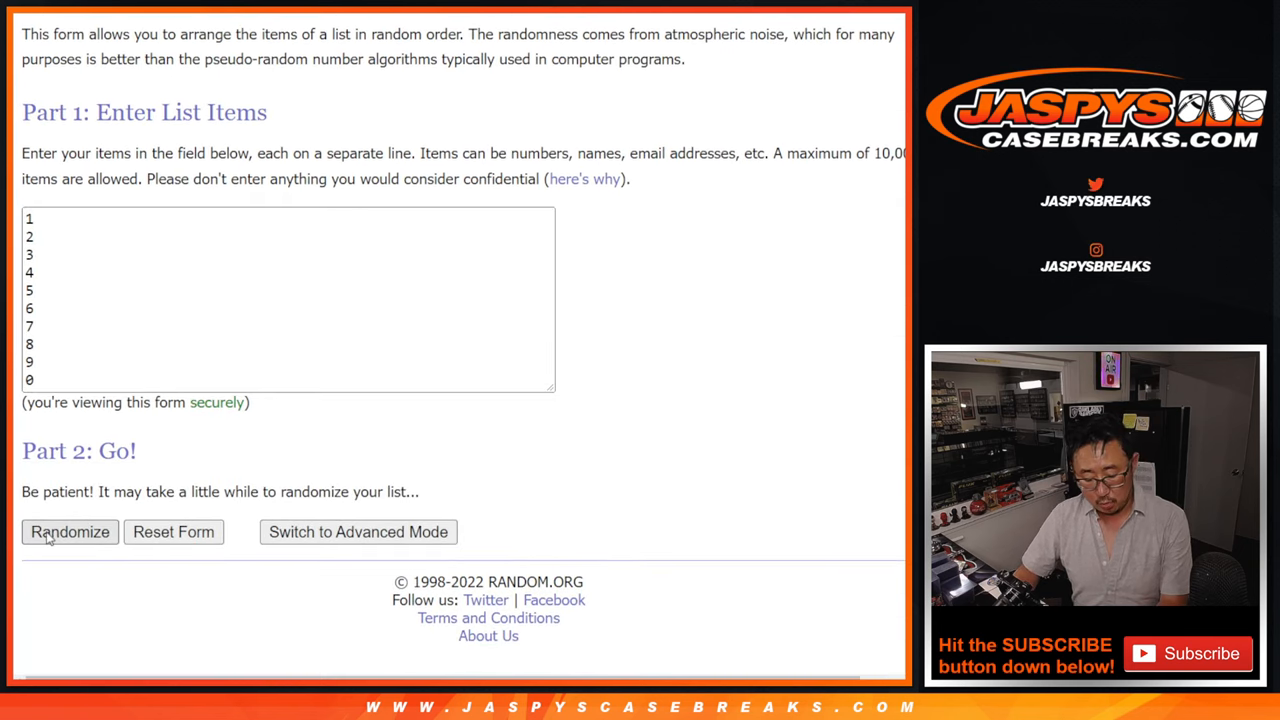
pyautogui.click(70, 532)
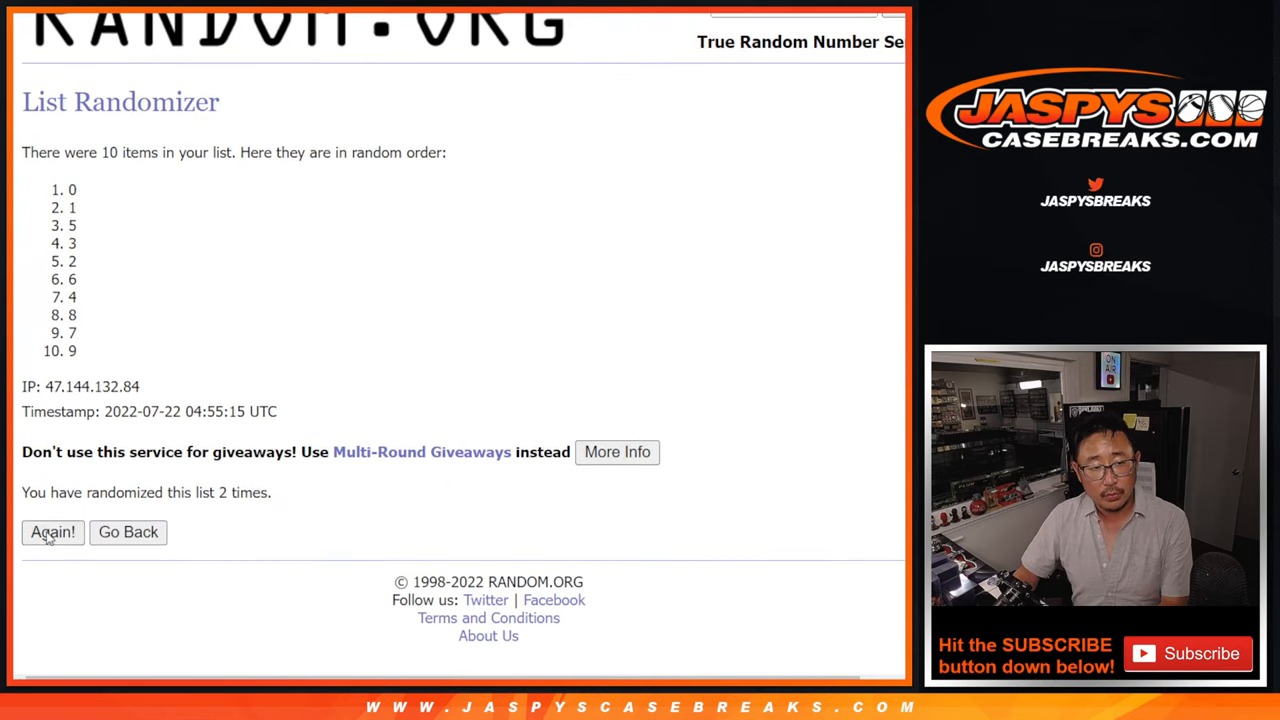
pyautogui.click(52, 532)
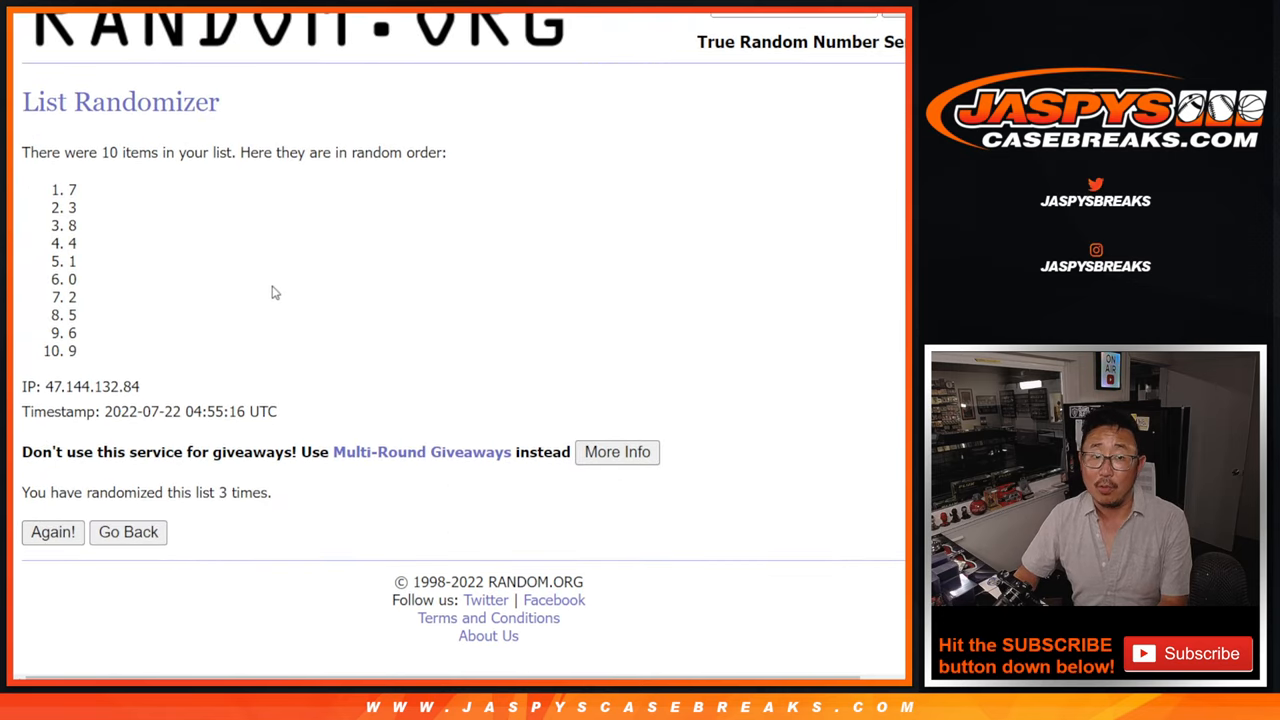
pyautogui.click(52, 532)
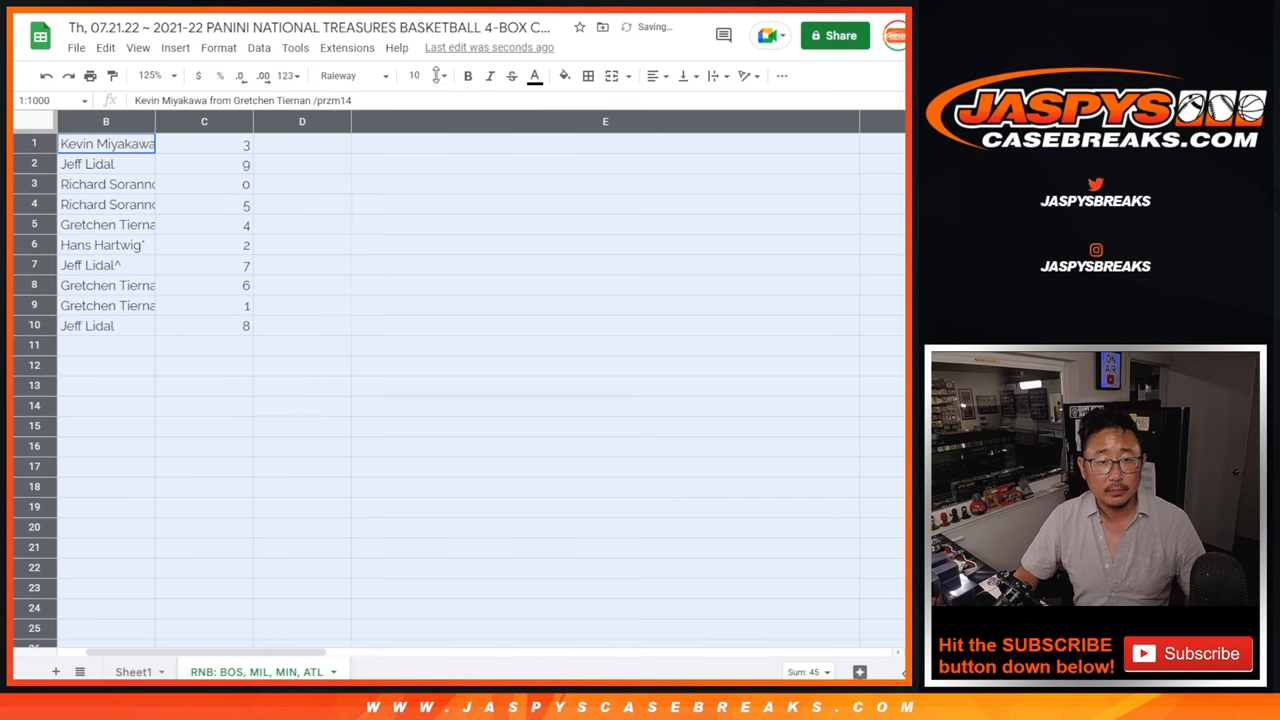
# Step: Paste shuffled names into column B and numbers into column C, enlarge text and widen column B
pyautogui.click(414, 76)
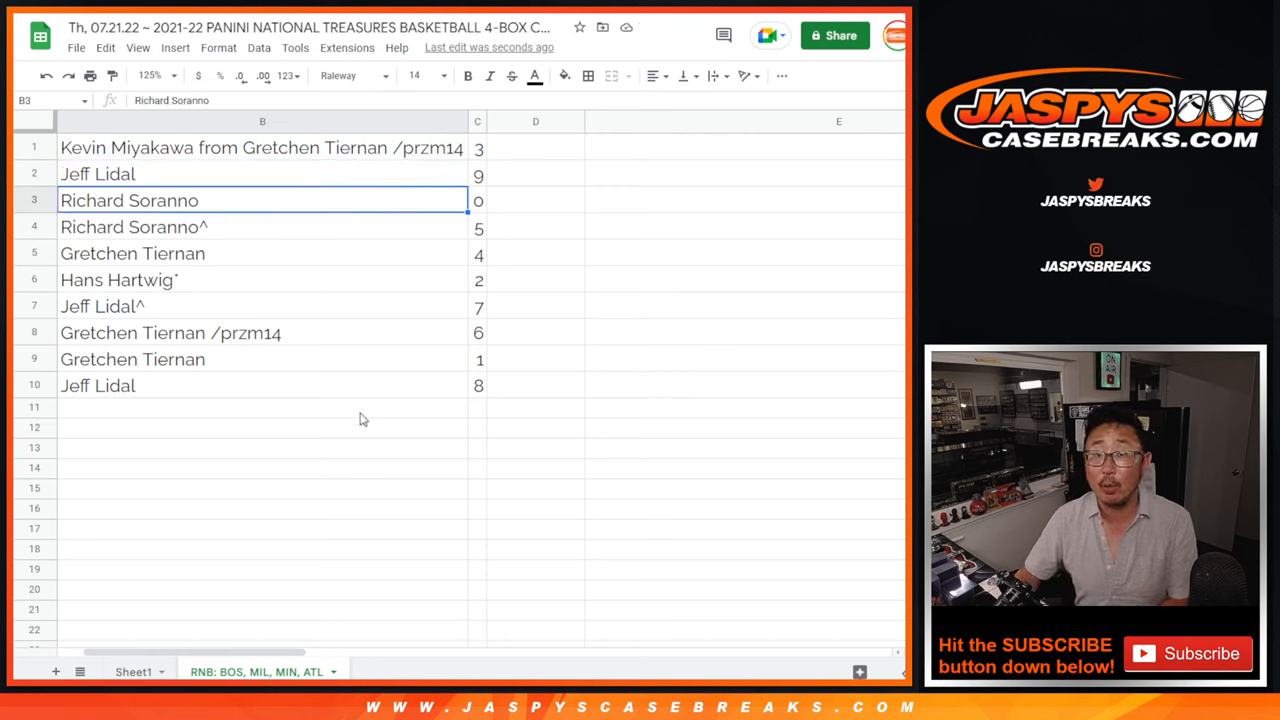
pyautogui.click(132, 360)
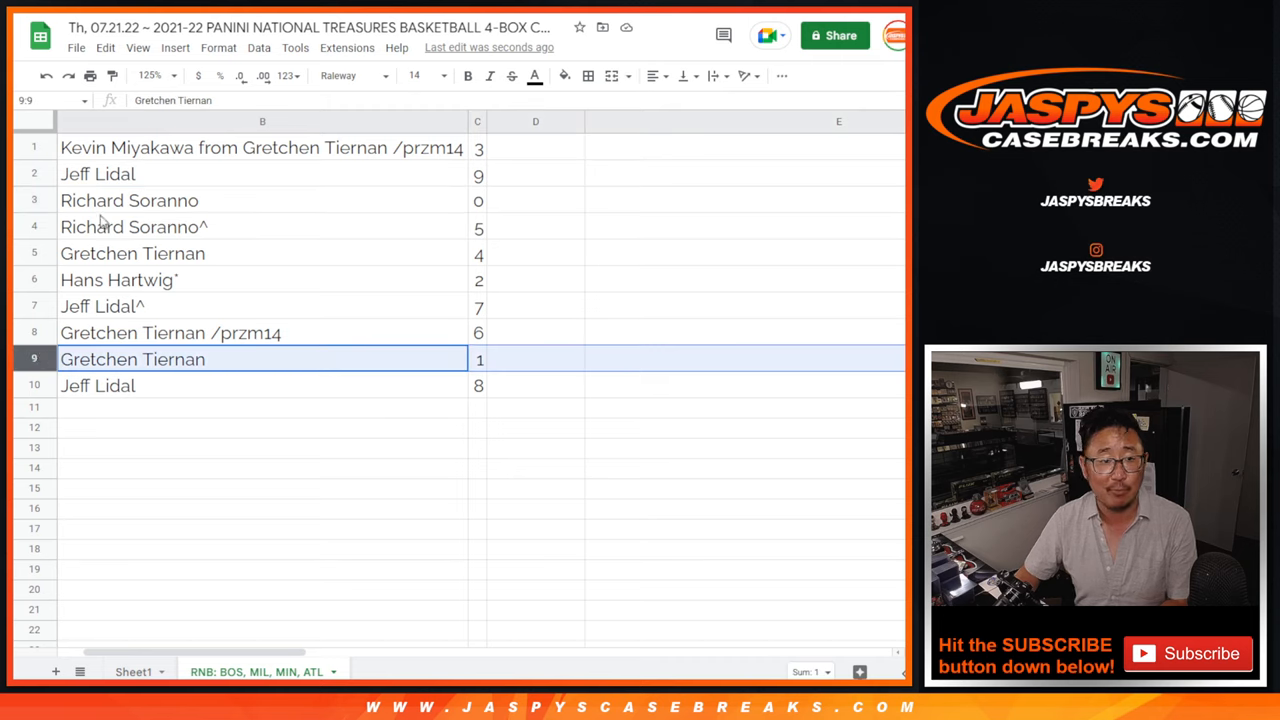
pyautogui.click(262, 280)
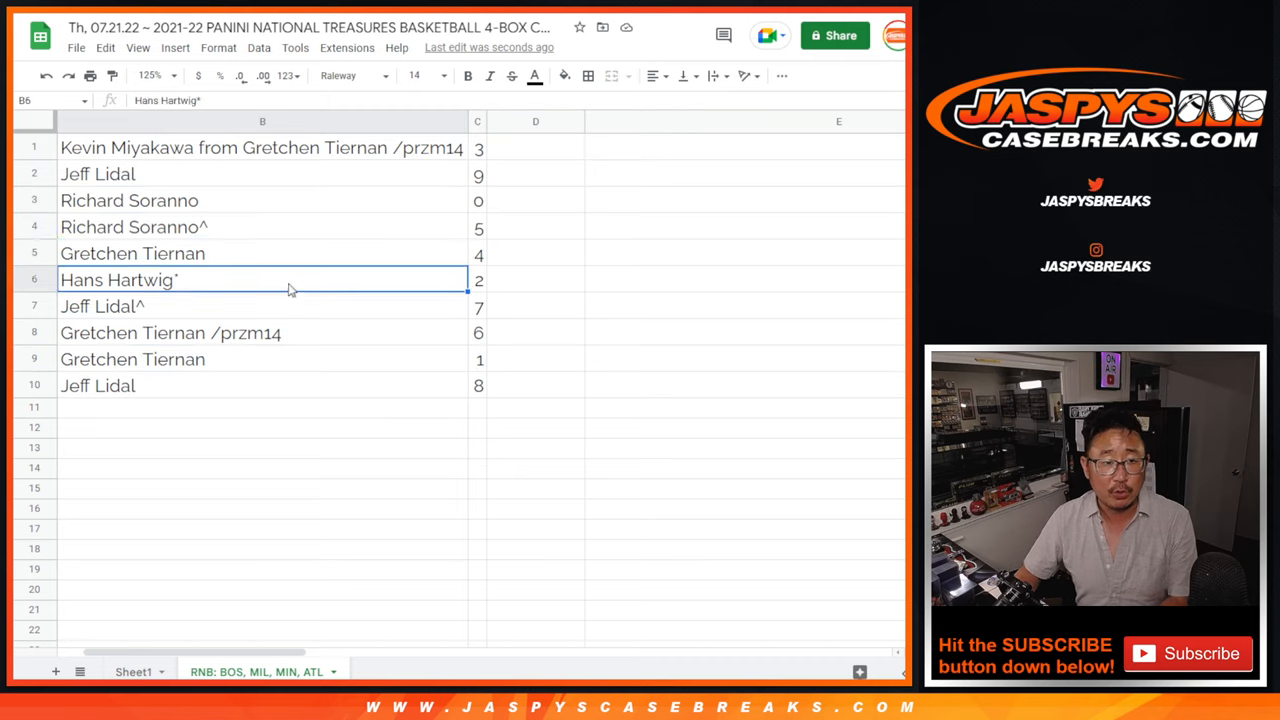
pyautogui.click(262, 332)
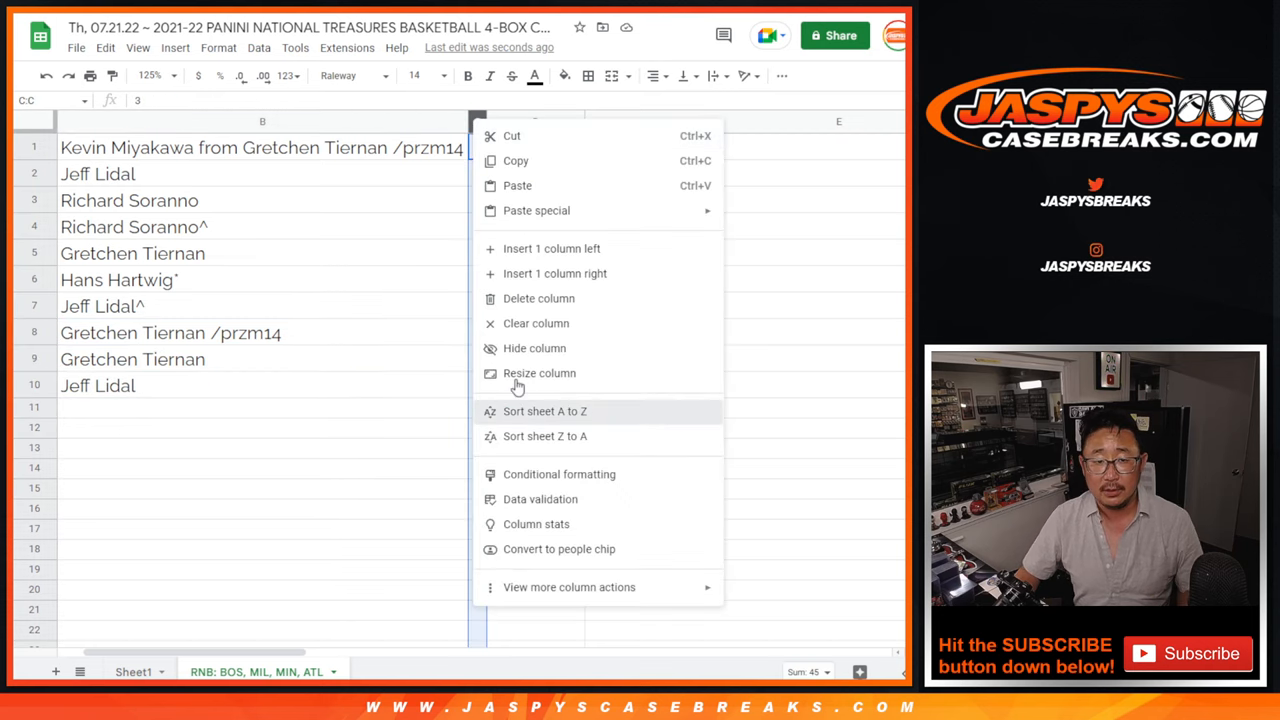
# Step: Sort the sheet by column C numbers 0 to 9 and centre the names
pyautogui.click(544, 412)
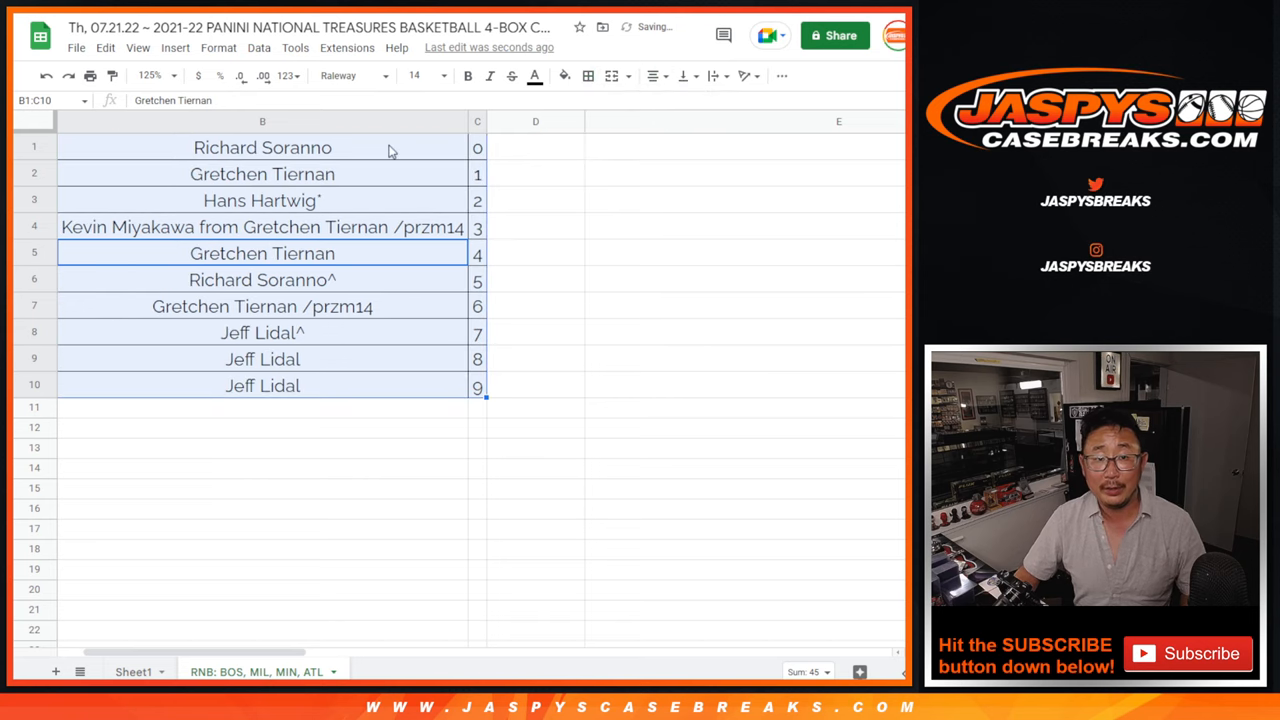
pyautogui.click(262, 148)
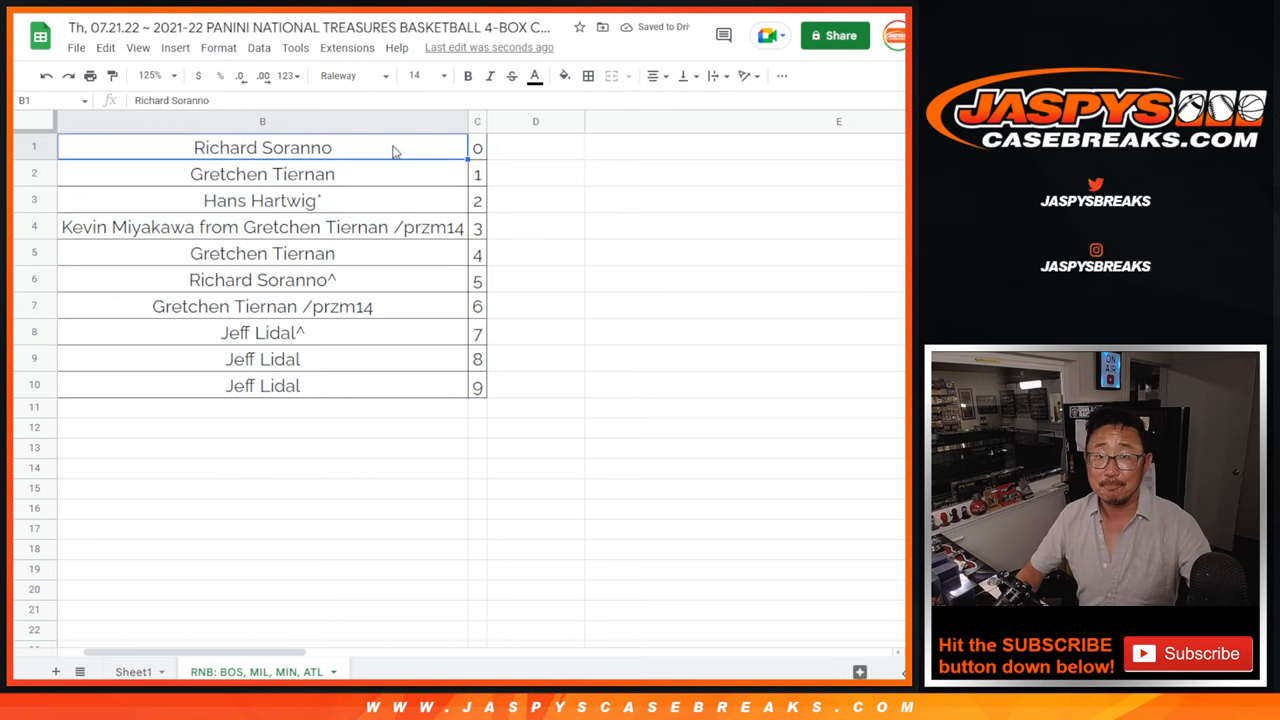